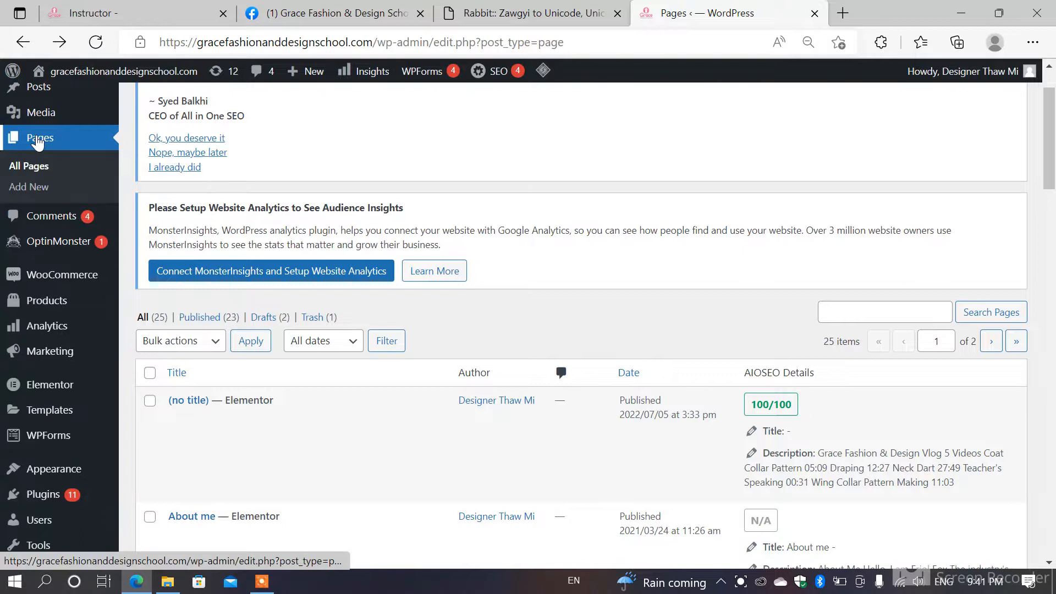
mouse_move(220, 401)
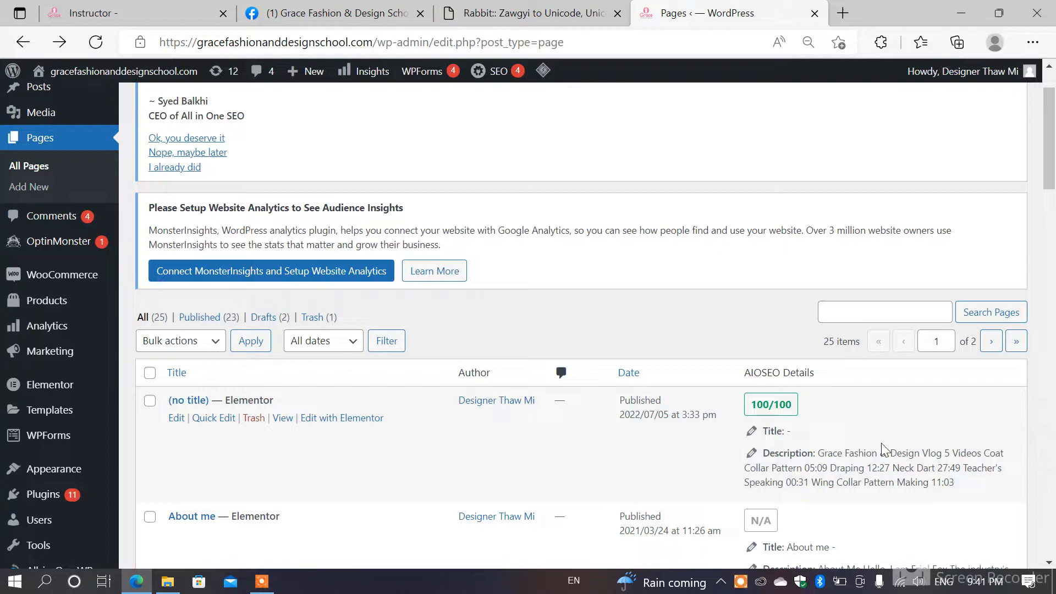
Locate the Gallery page in the Pages list and launch Edit with Elementor on it
scroll(down, 3)
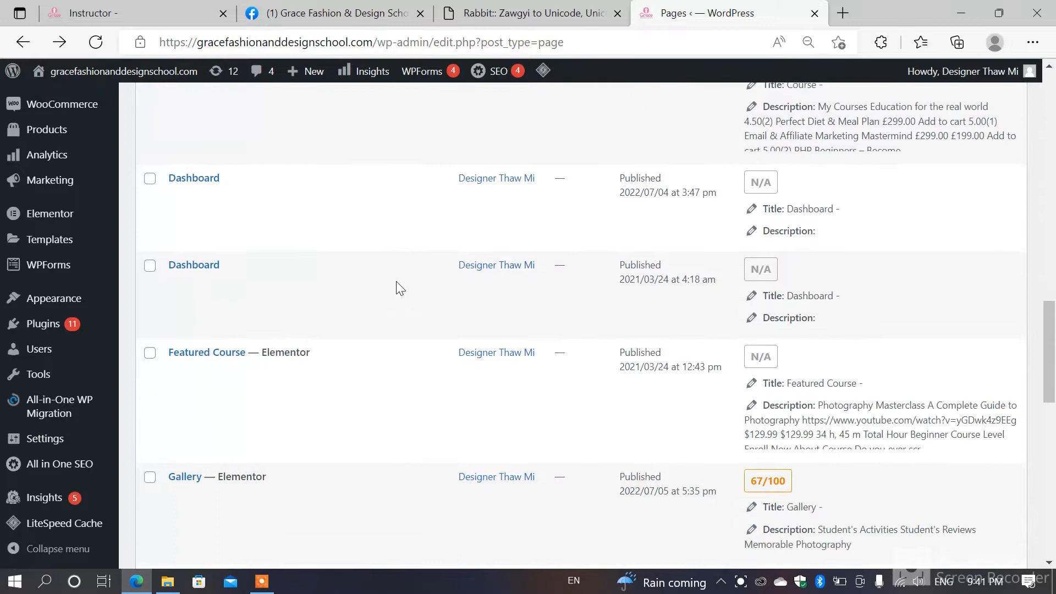
scroll(down, 3)
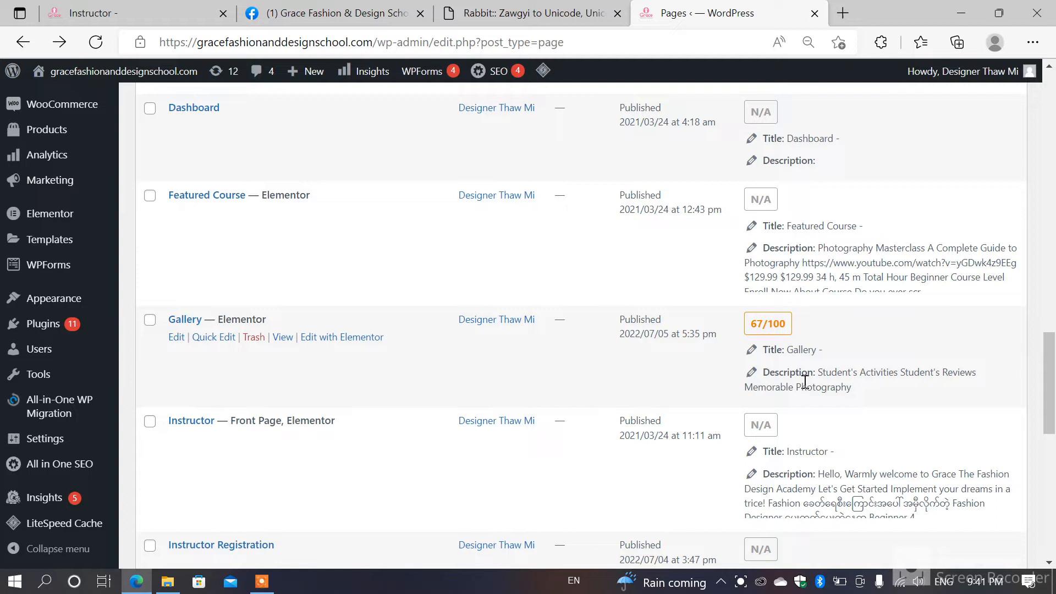
click(341, 337)
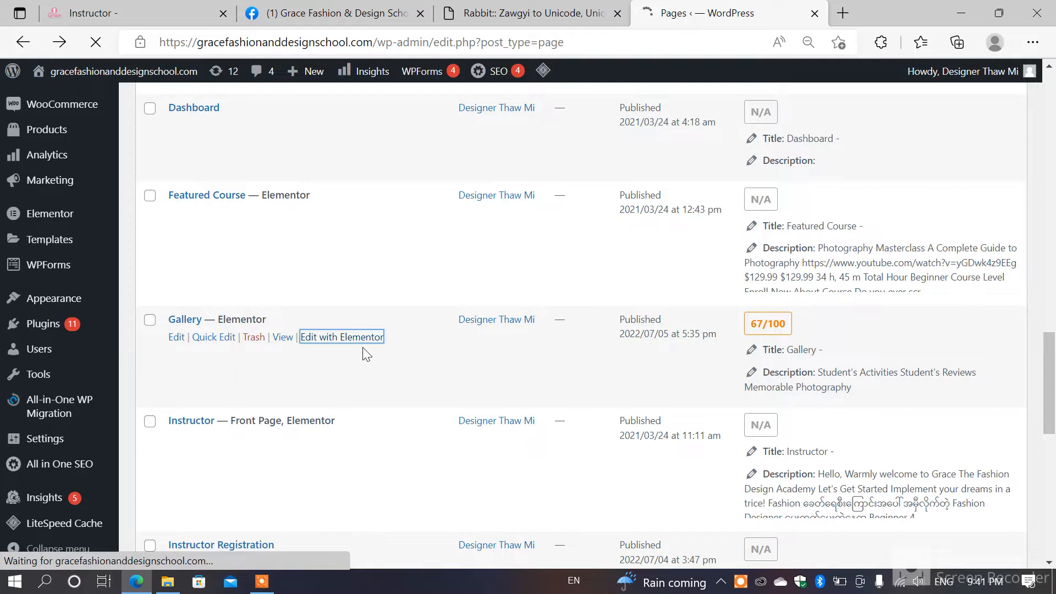
Scroll through the loaded Gallery page past the Student's Activities grid and Student's Reviews
click(341, 337)
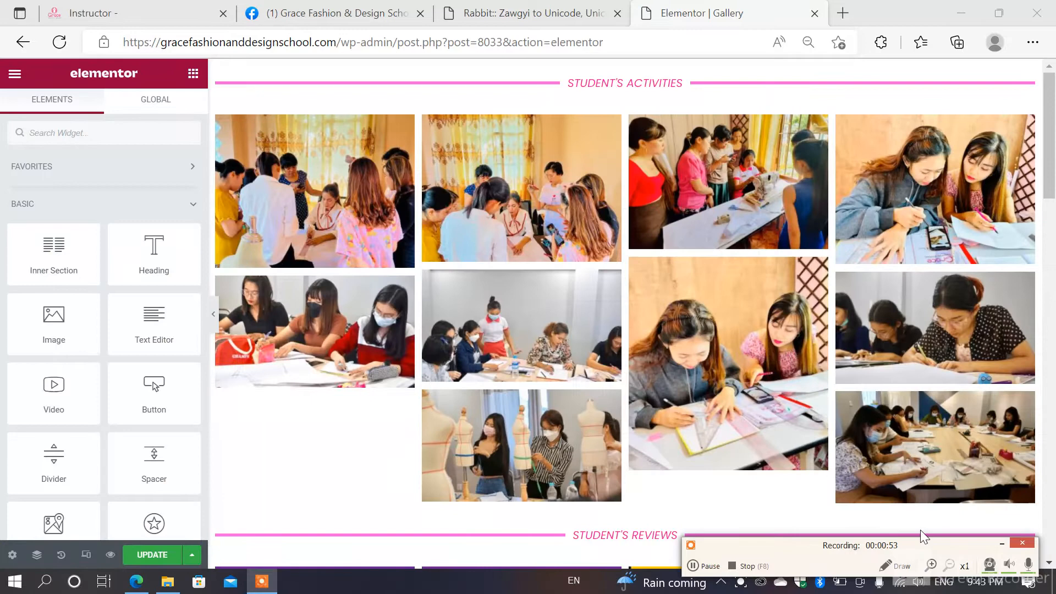
click(625, 82)
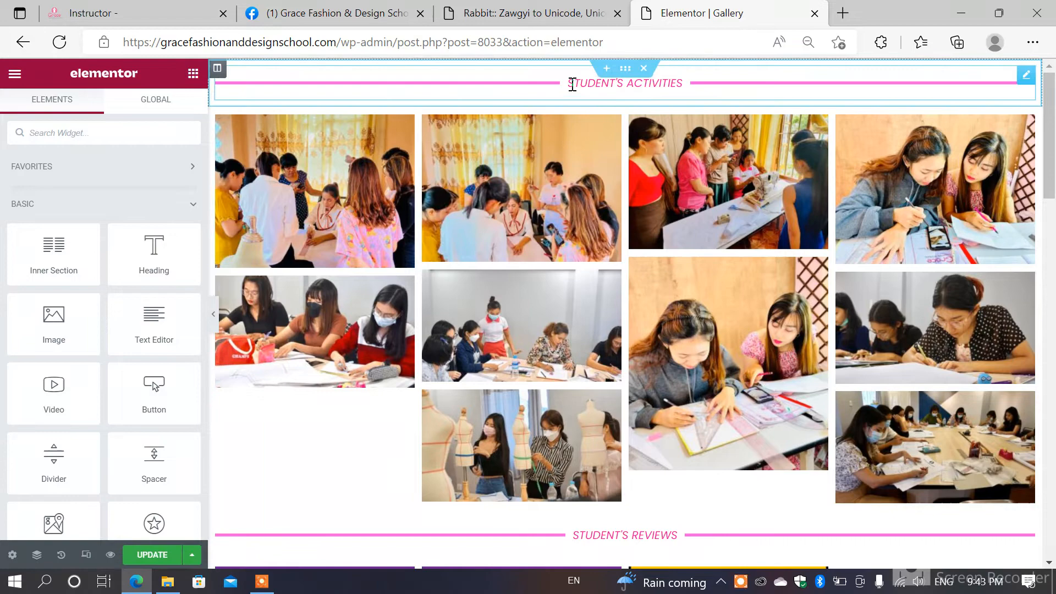
scroll(down, 3)
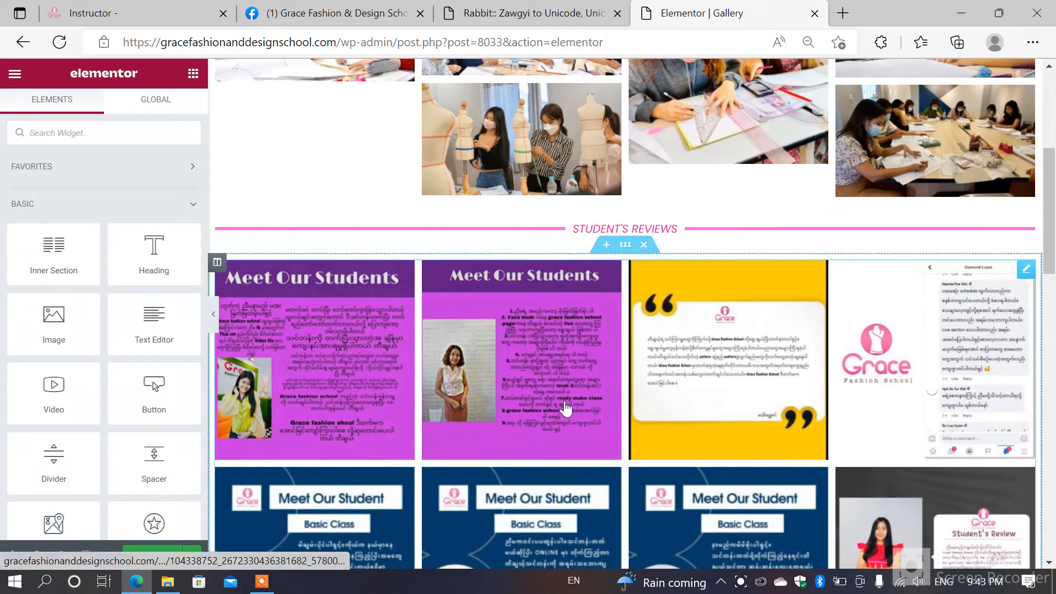
scroll(down, 3)
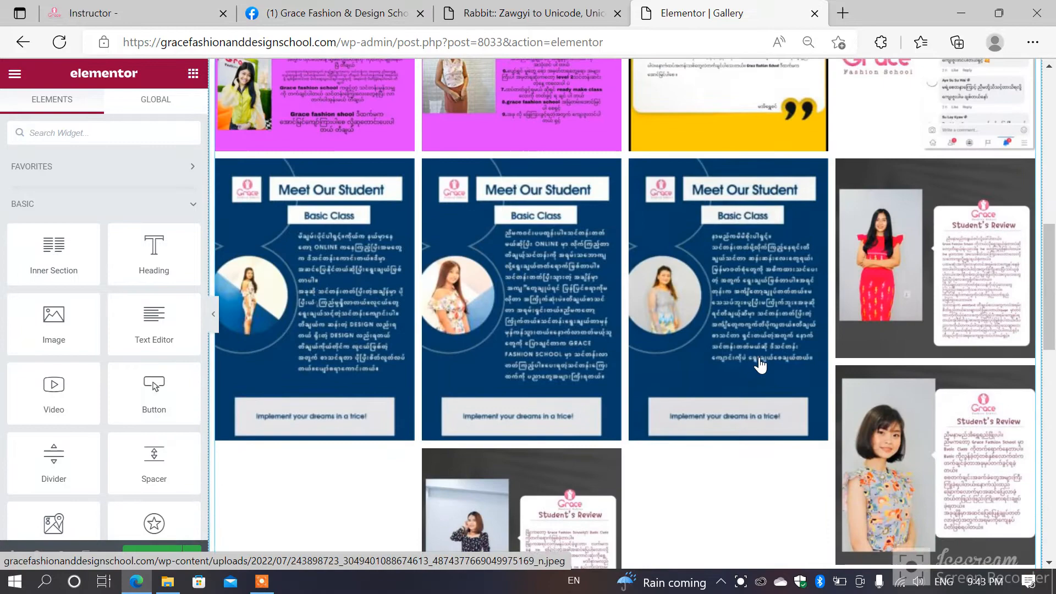
scroll(down, 3)
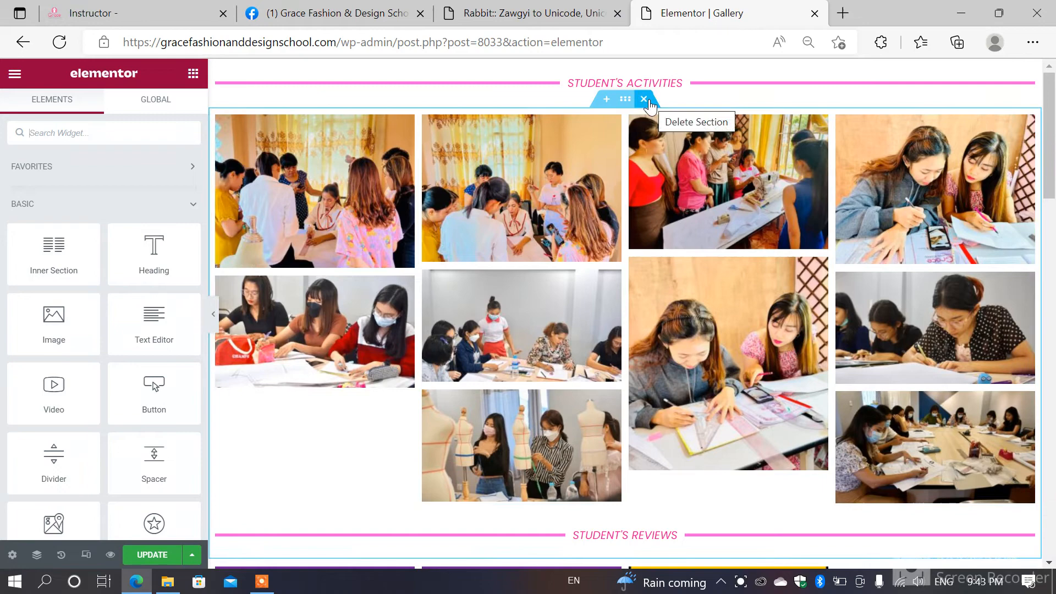
mouse_move(498, 527)
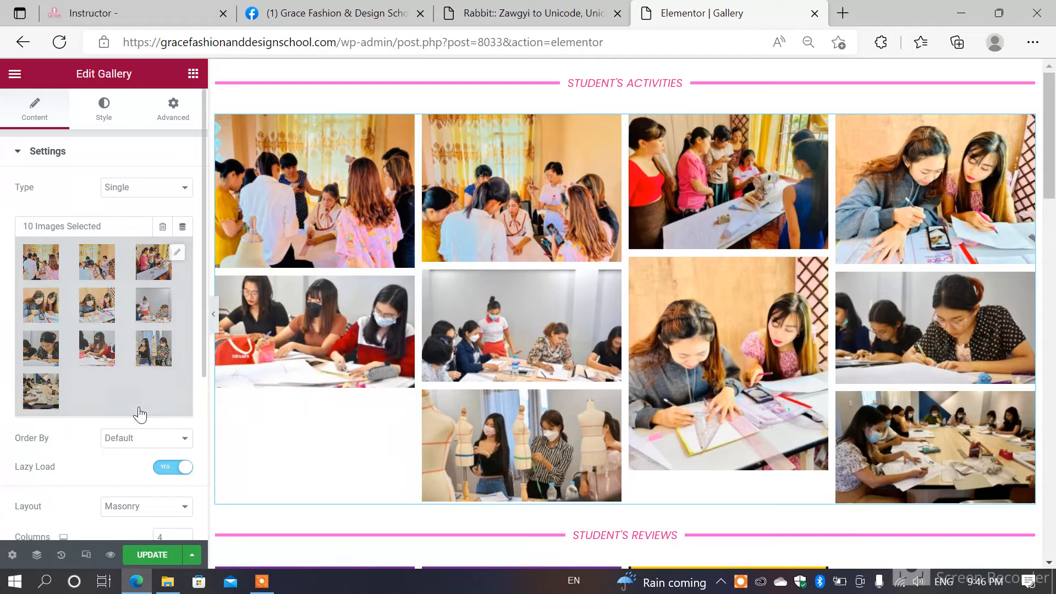
Select the Student's Activities gallery widget to show its 10 images in the Edit Gallery panel
click(176, 253)
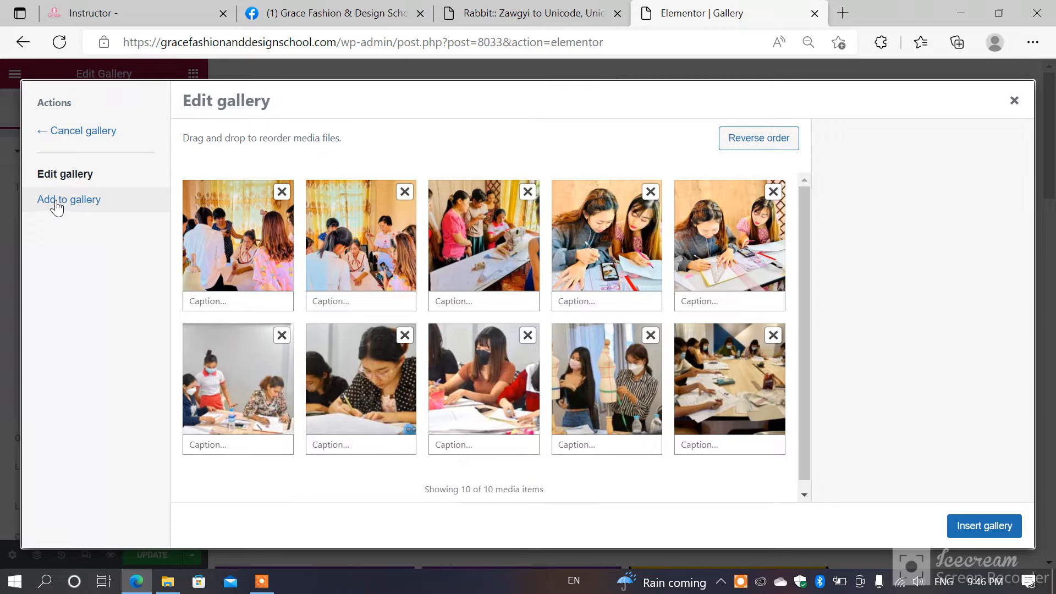
Upload the pink-top student photo from Downloads so it is selected in the Media Library
click(68, 199)
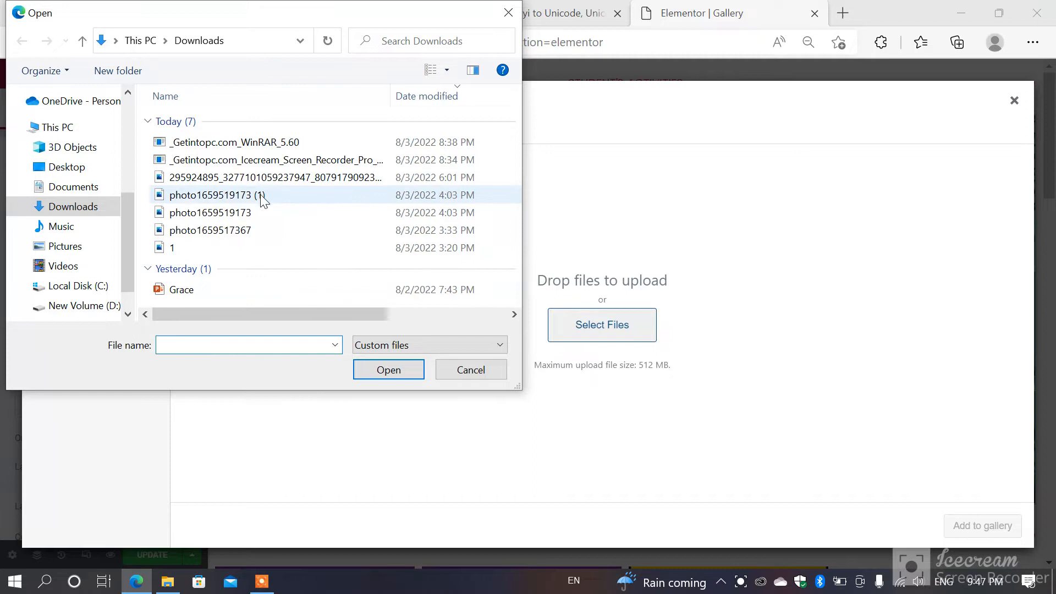
click(276, 177)
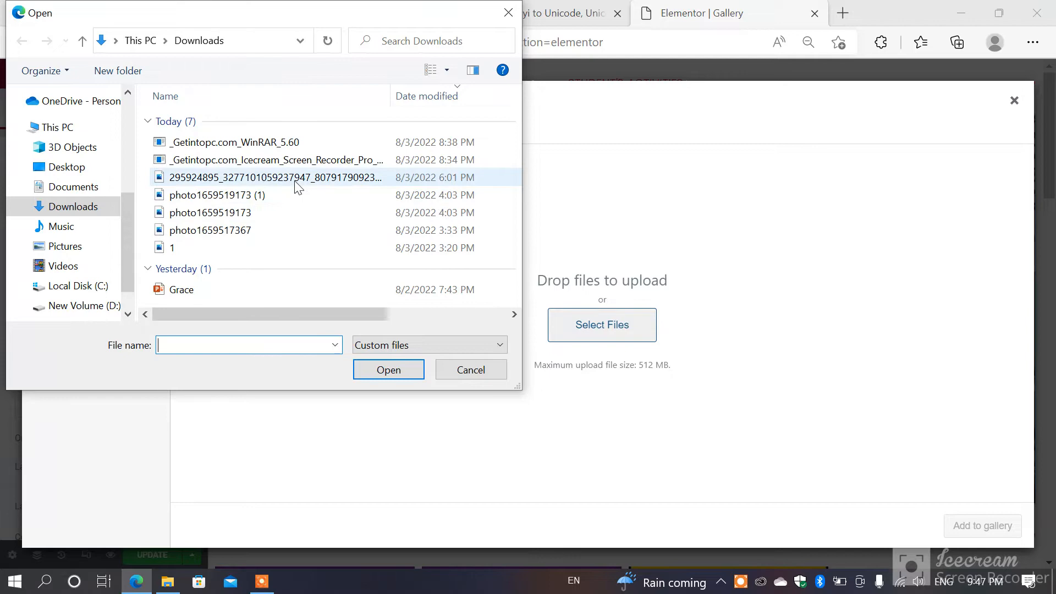
click(388, 369)
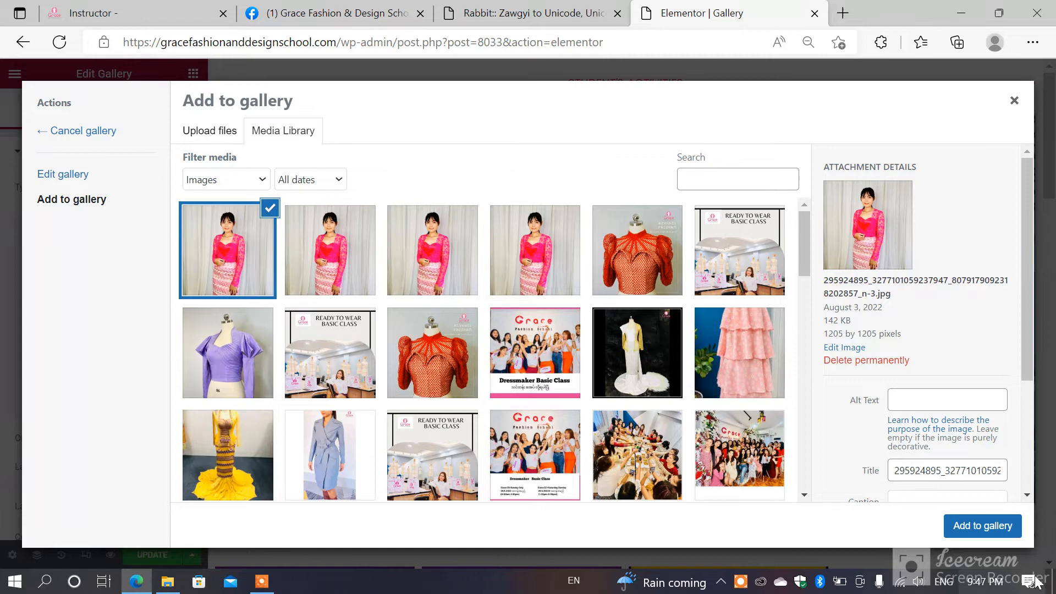
Add the pink-top student photo to the gallery and drop the masked red-headband classroom photo
click(981, 526)
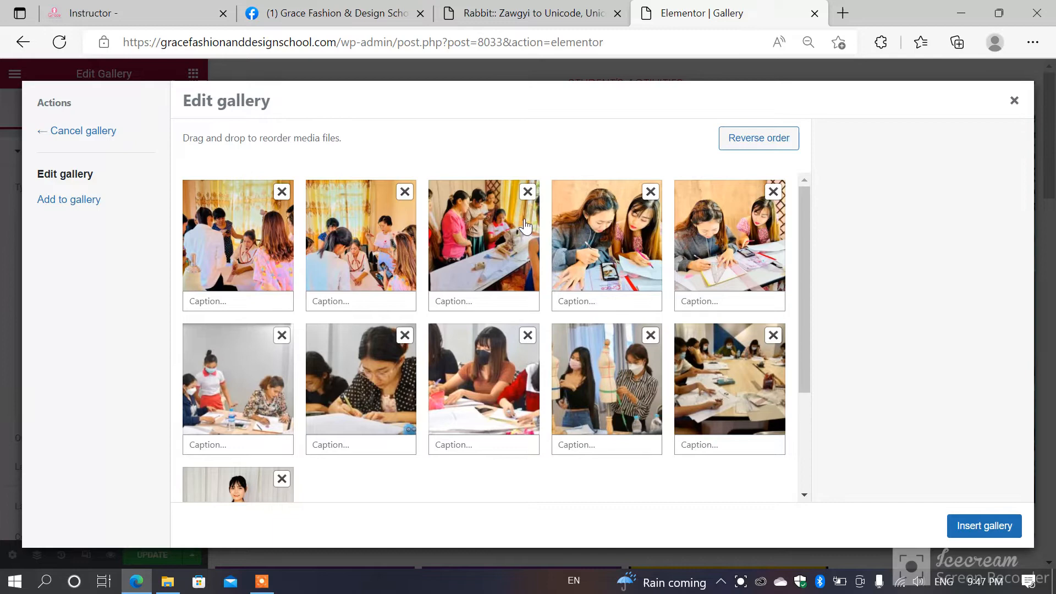
scroll(down, 3)
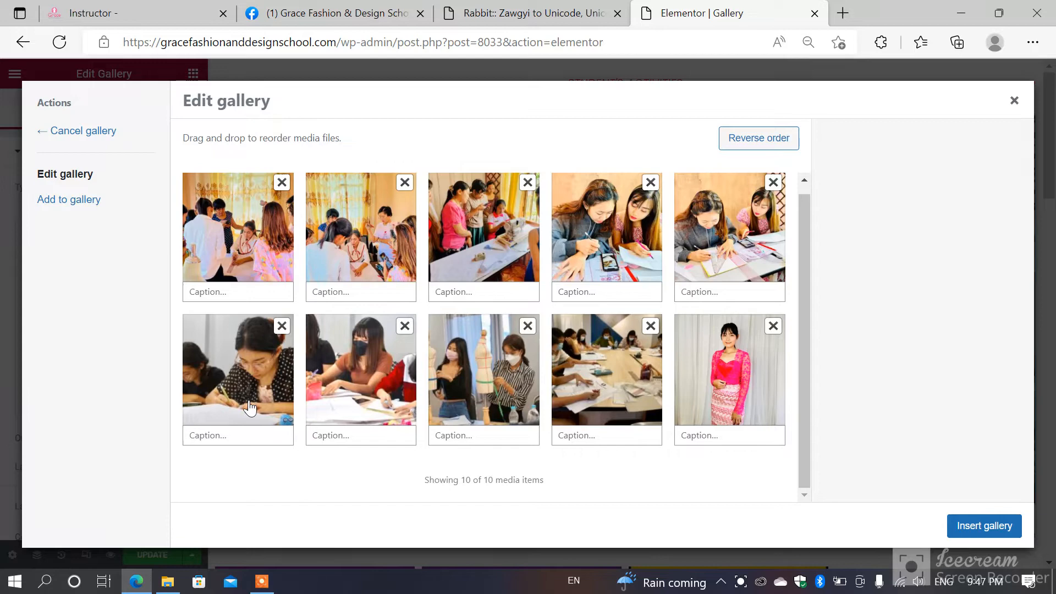
mouse_move(901, 335)
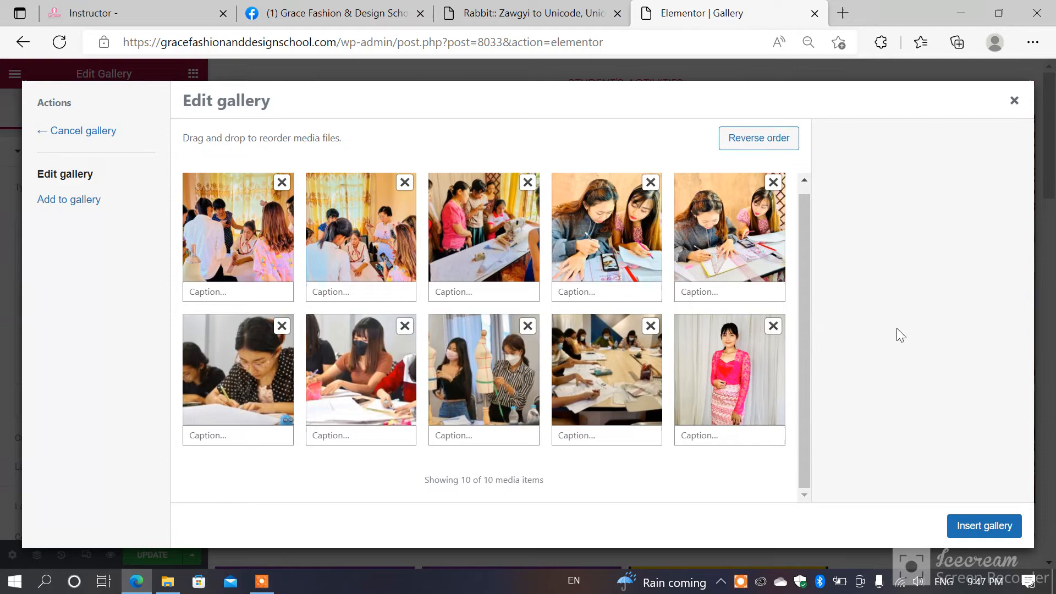
Insert the updated gallery so the grid shows the new student photo, then select the heading divider
click(982, 525)
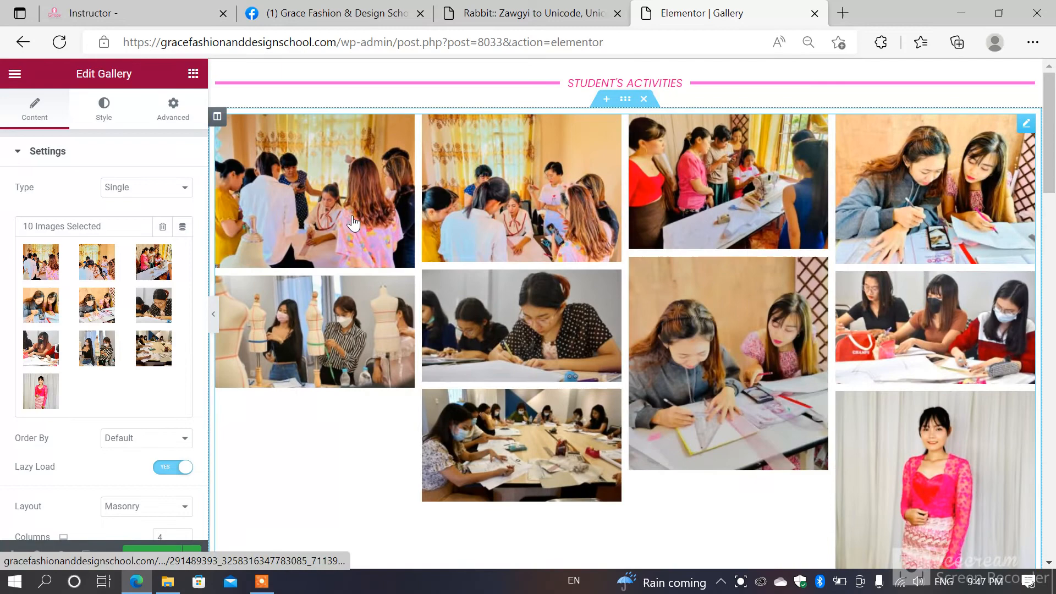
mouse_move(749, 320)
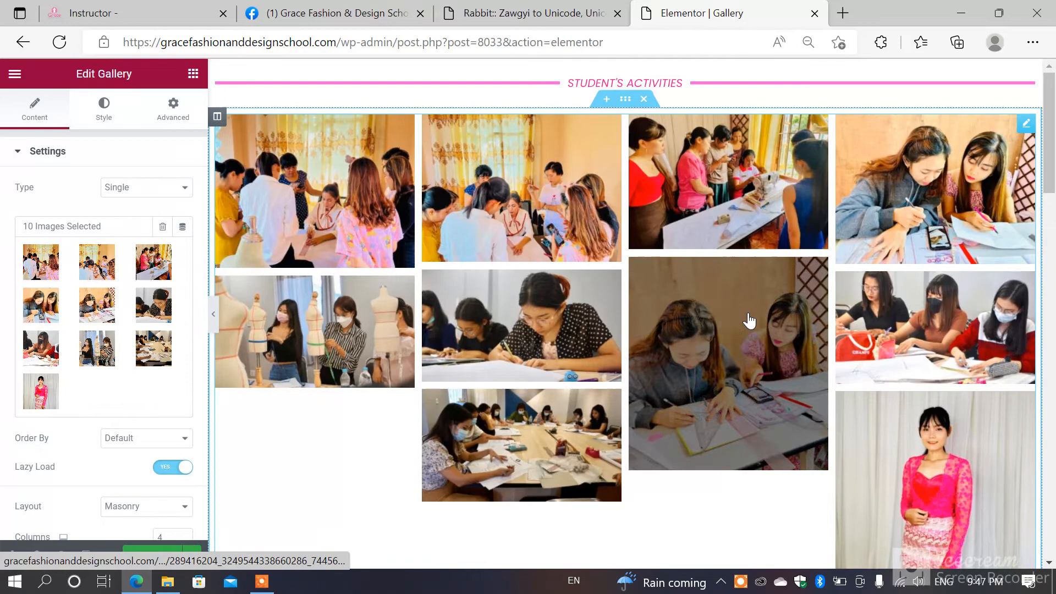
mouse_move(687, 310)
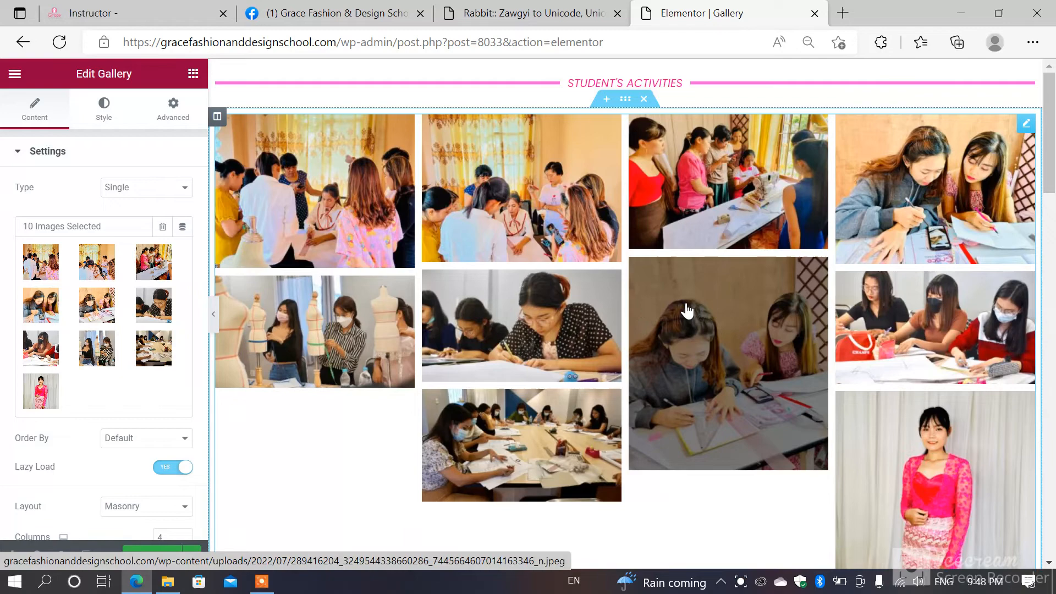
scroll(down, 3)
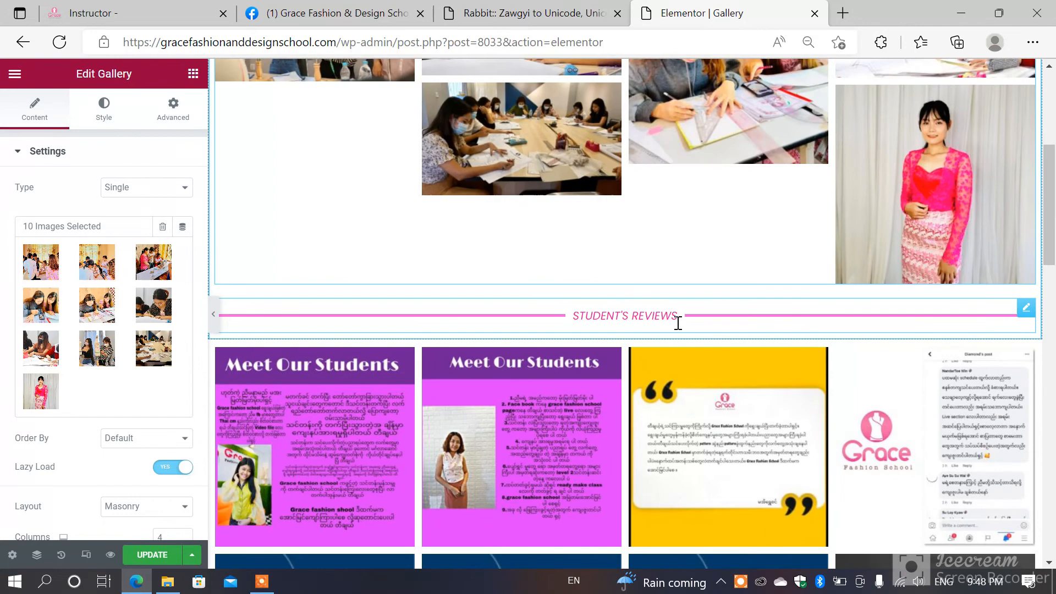
scroll(up, 3)
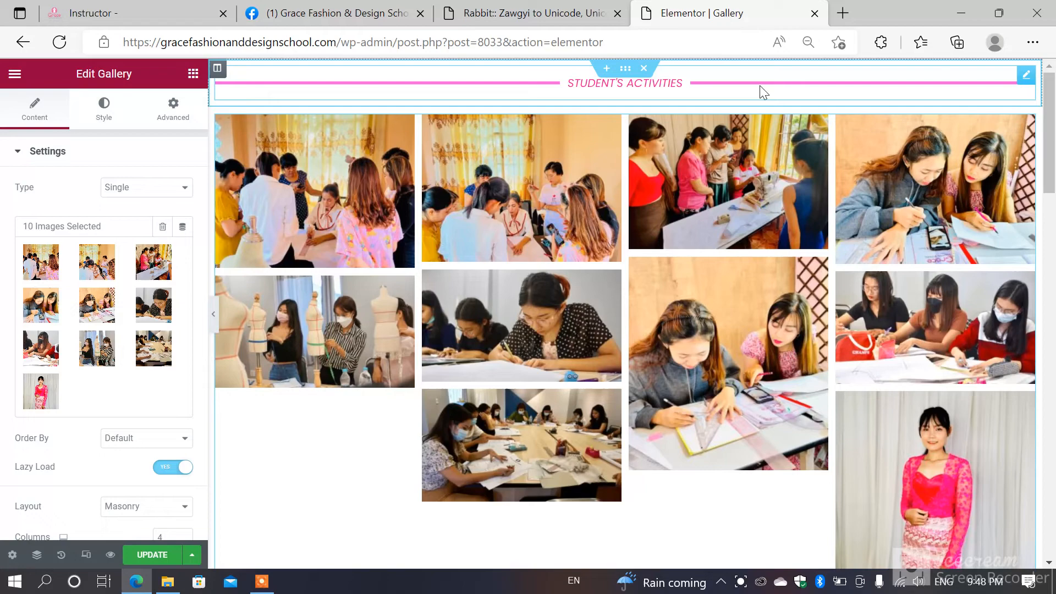
click(624, 82)
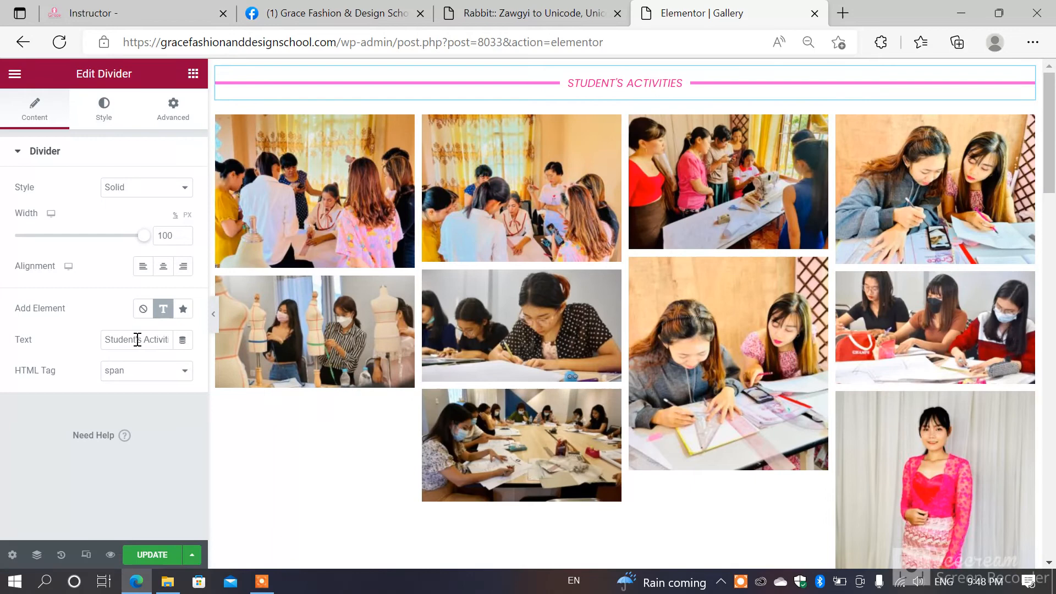